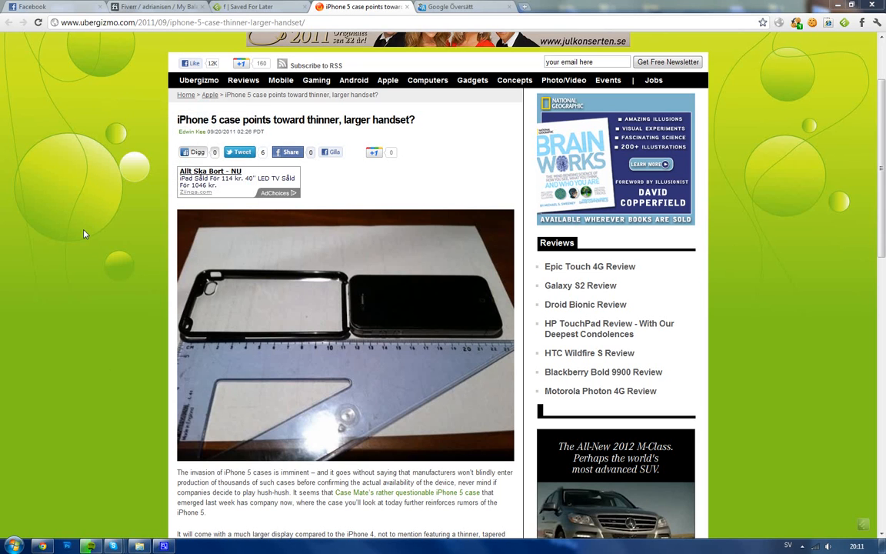
mouse_move(85, 231)
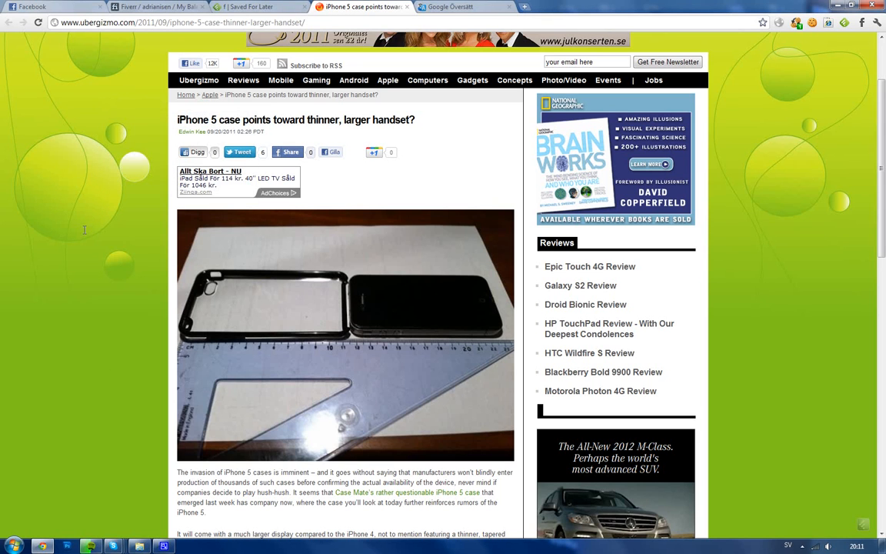
Scroll the iPhone 5 case article down slightly so its closing paragraphs come into view.
click(856, 547)
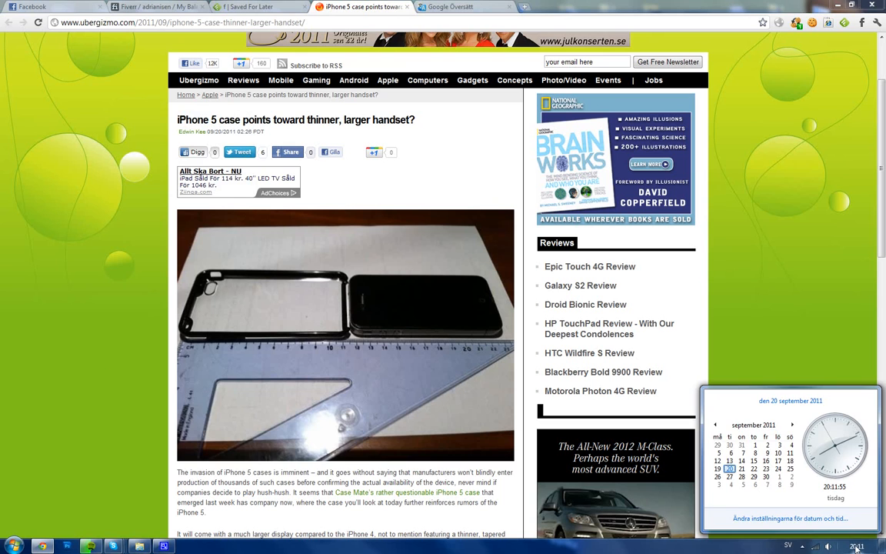
mouse_move(19, 288)
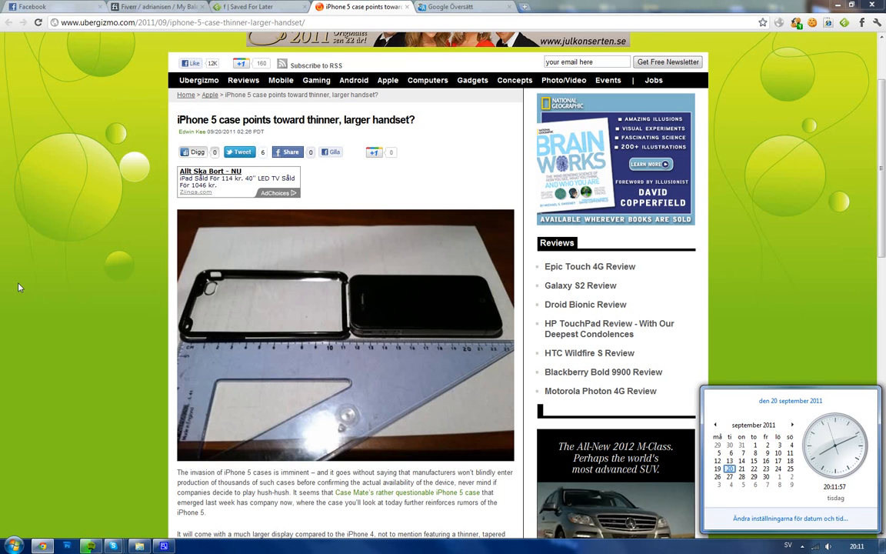
mouse_move(348, 406)
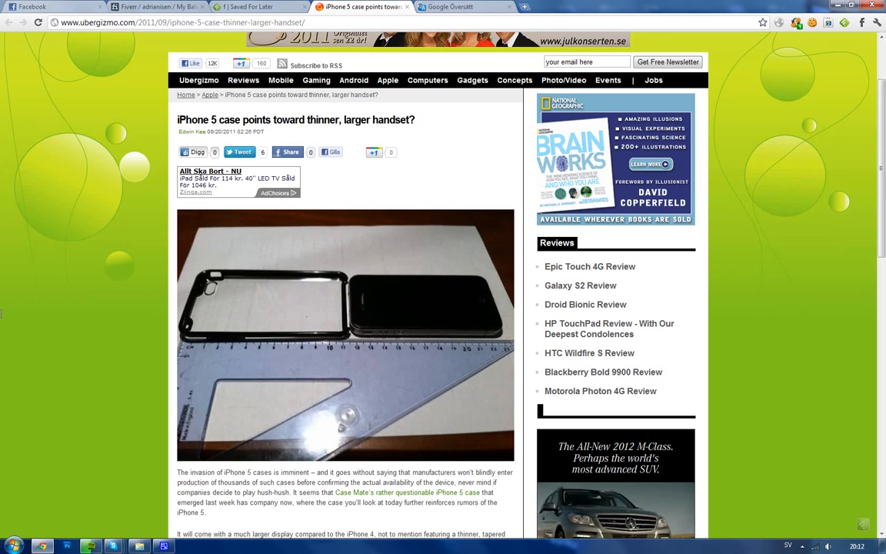
mouse_move(3, 314)
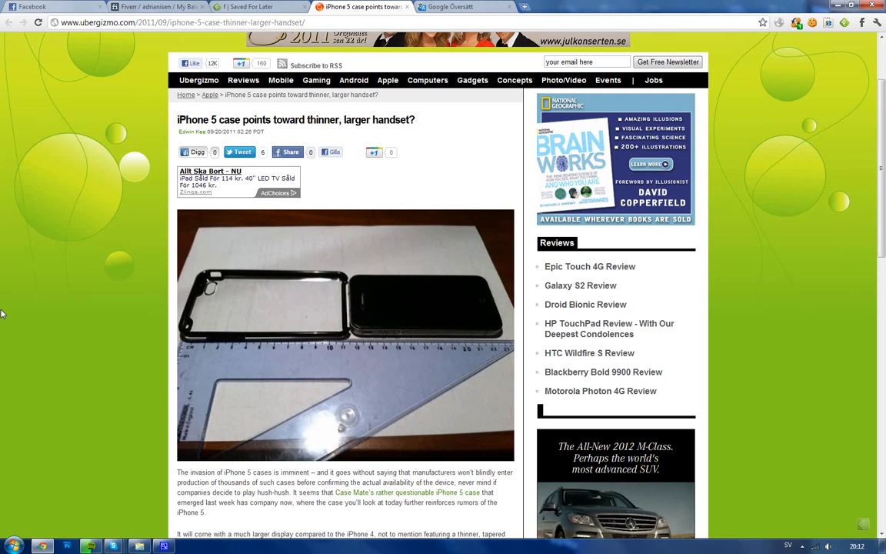
mouse_move(34, 292)
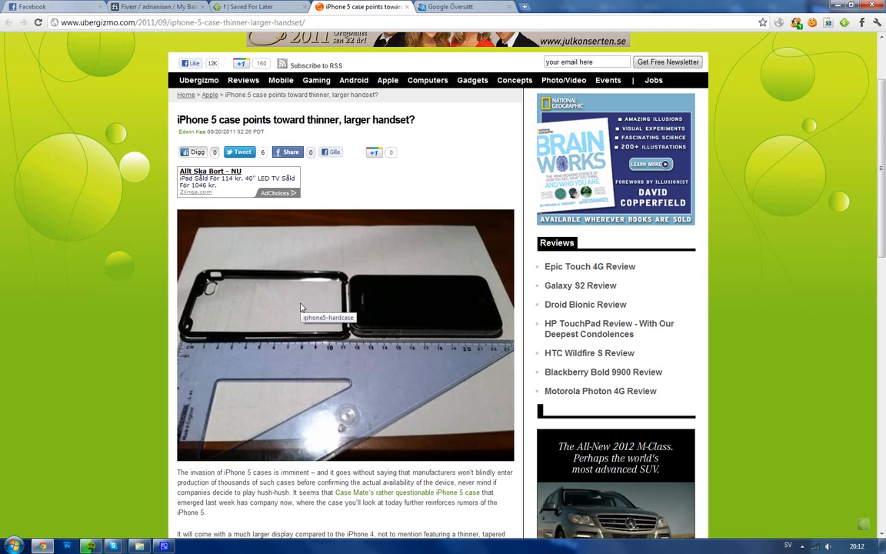
mouse_move(385, 362)
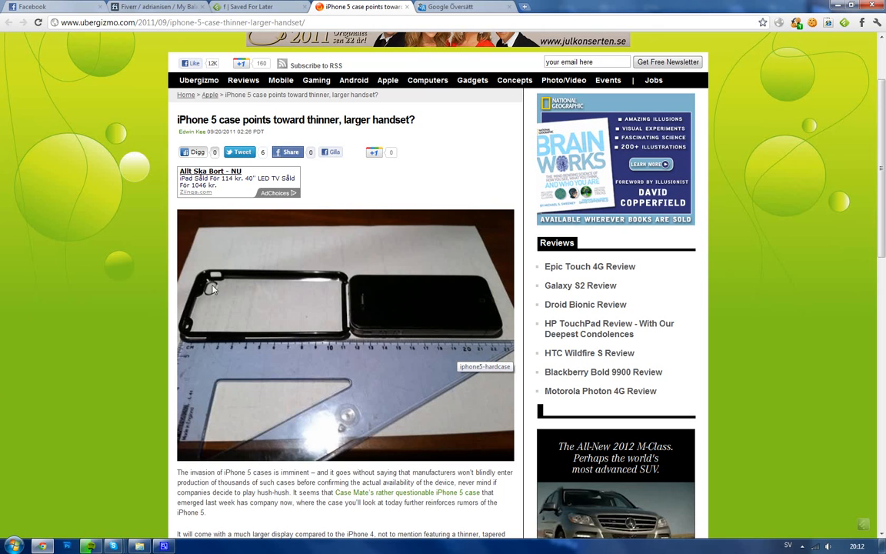
mouse_move(194, 319)
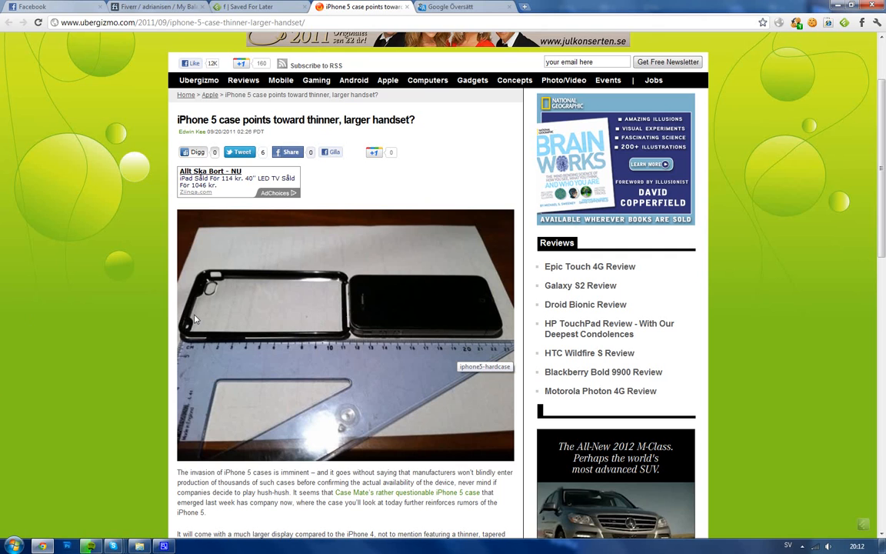
mouse_move(194, 318)
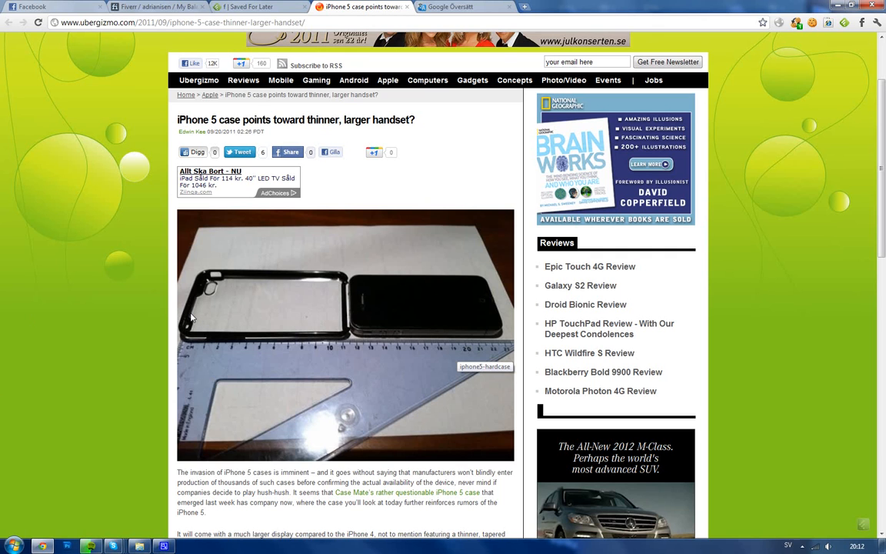
mouse_move(75, 280)
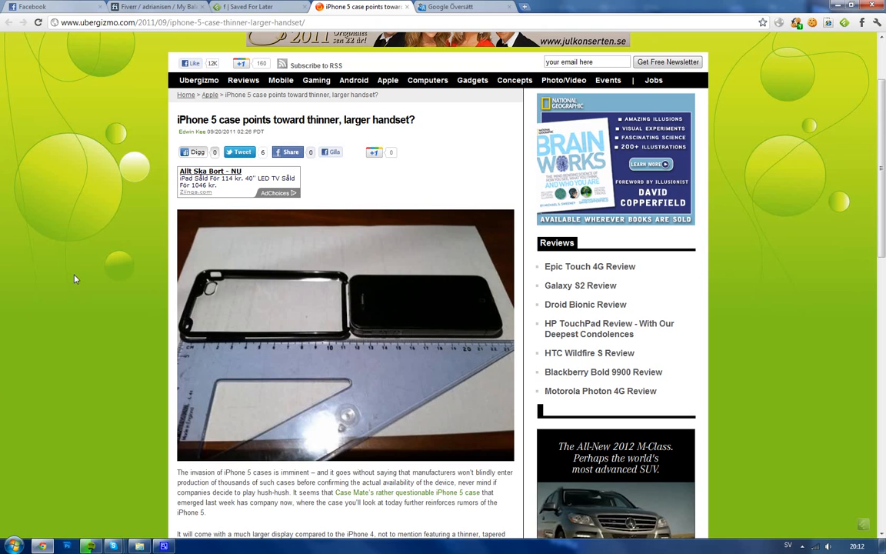
mouse_move(60, 268)
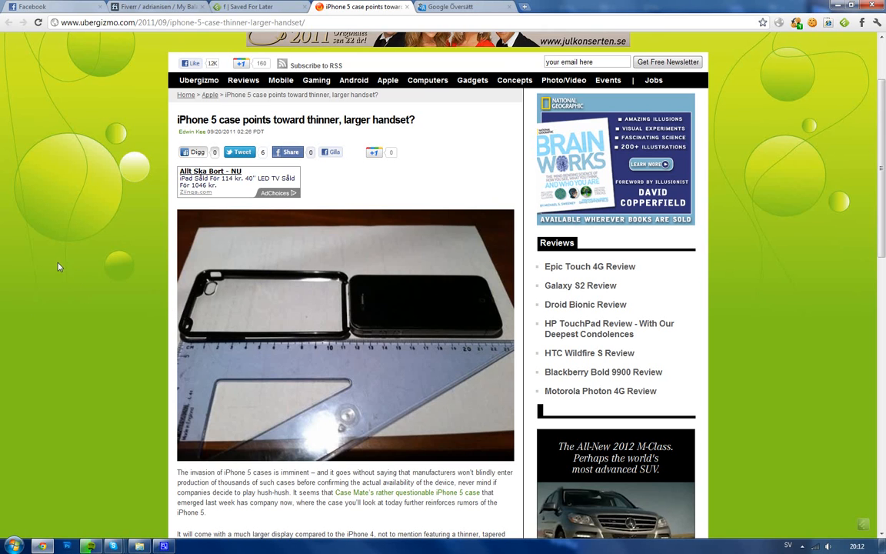
mouse_move(280, 289)
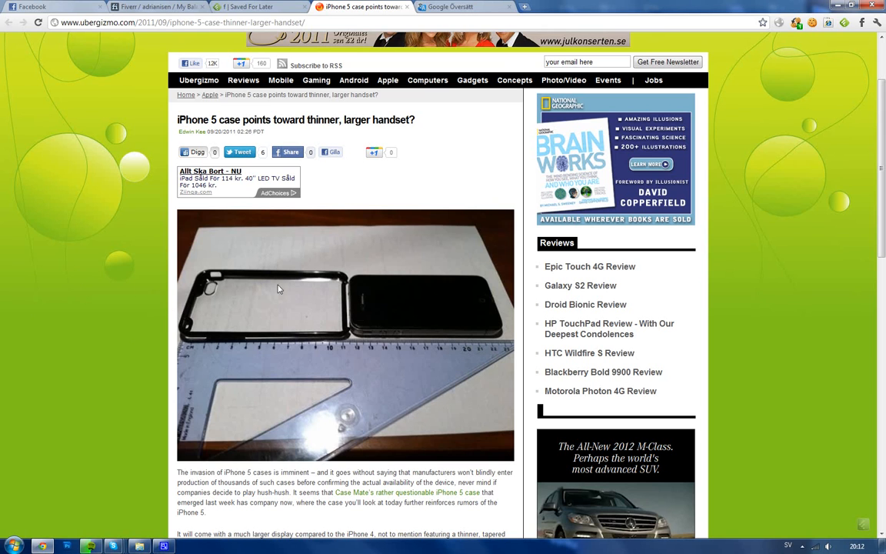
mouse_move(236, 305)
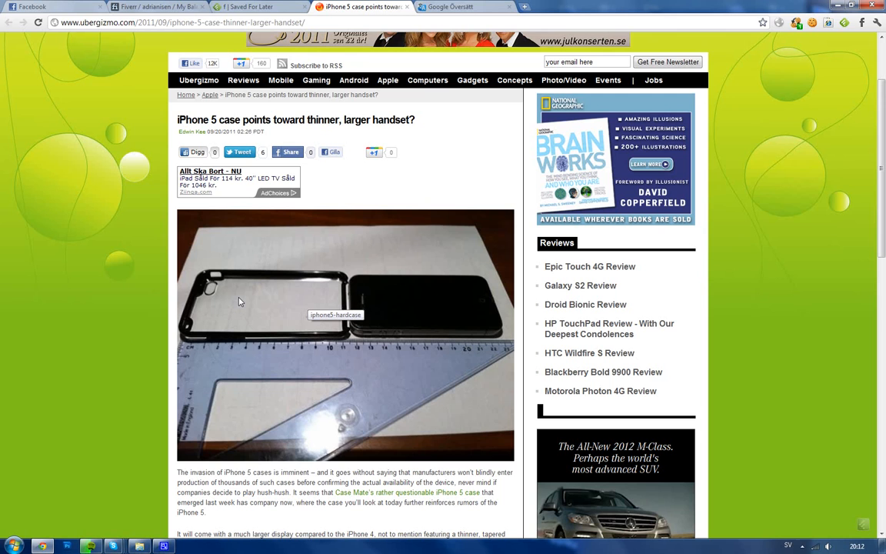
mouse_move(240, 298)
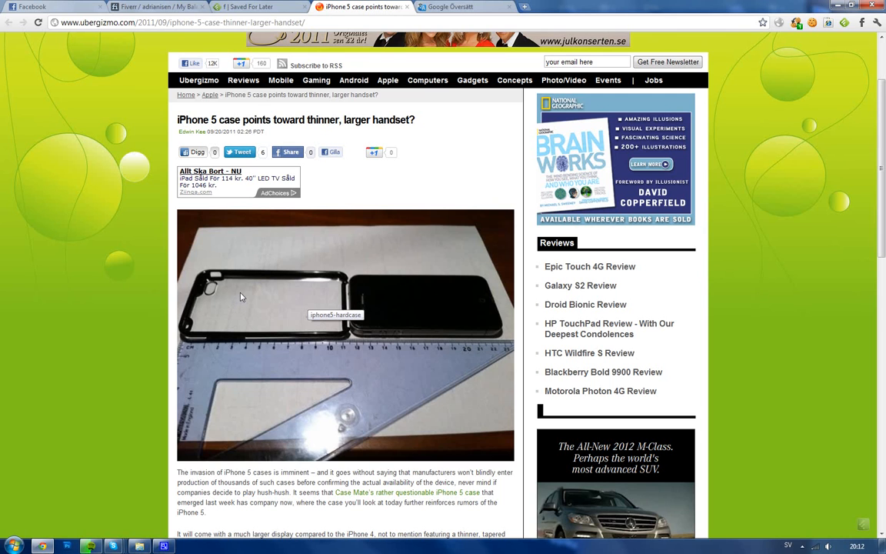
mouse_move(212, 298)
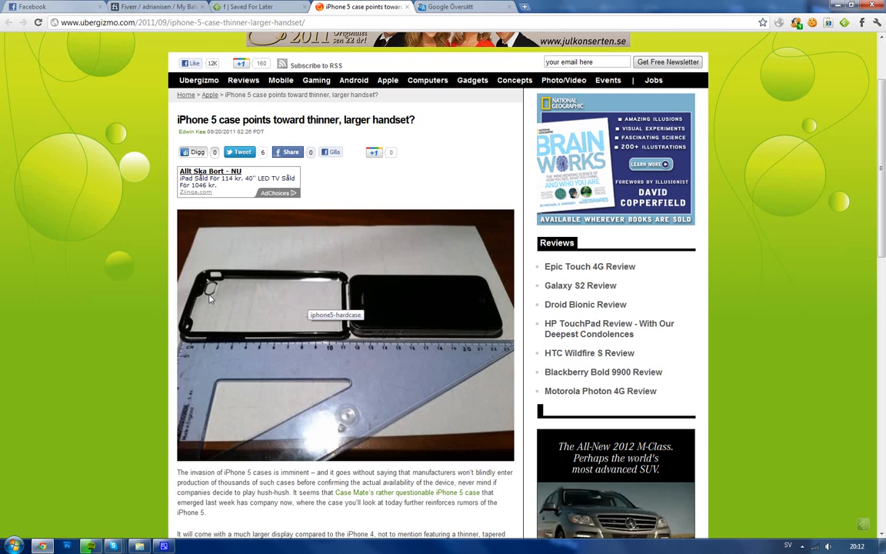
mouse_move(203, 299)
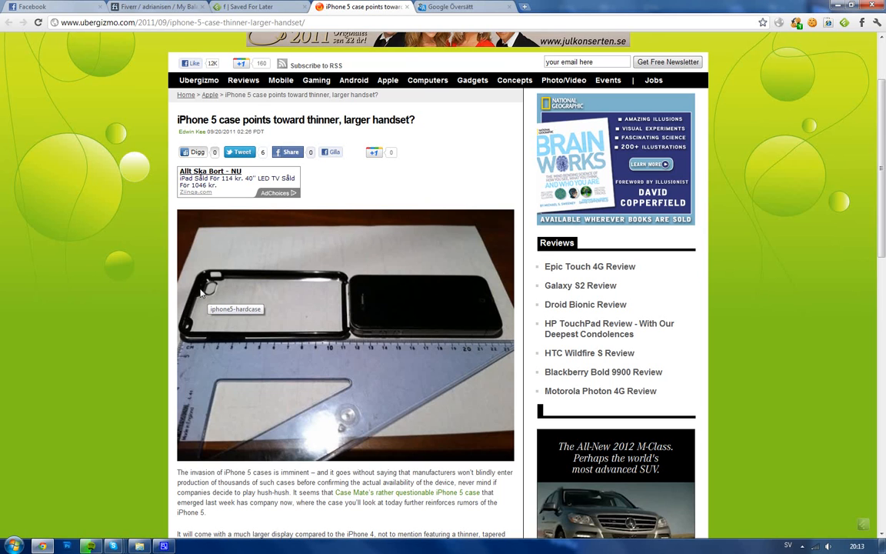
mouse_move(200, 290)
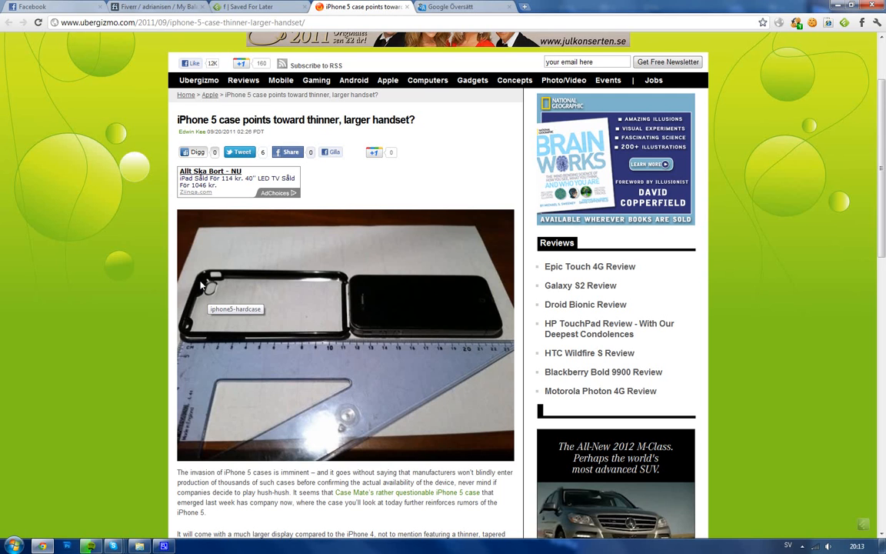
mouse_move(64, 194)
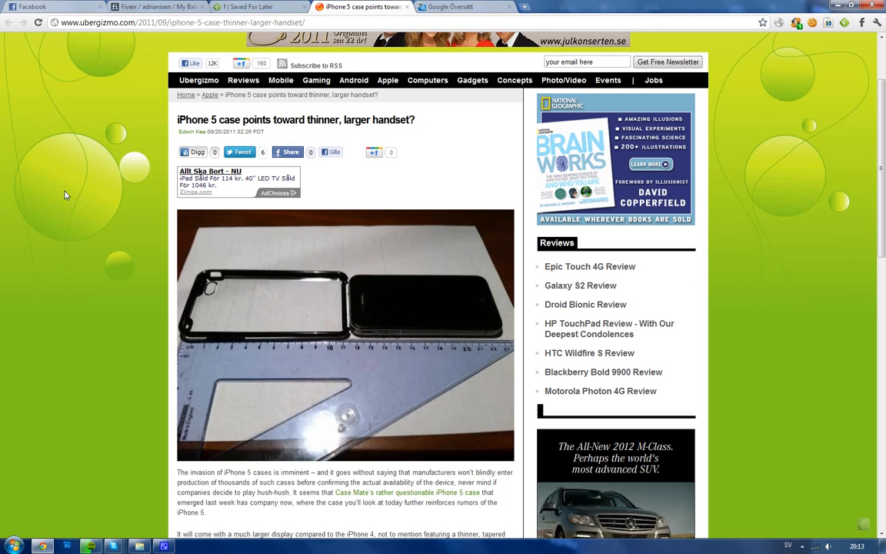
mouse_move(32, 265)
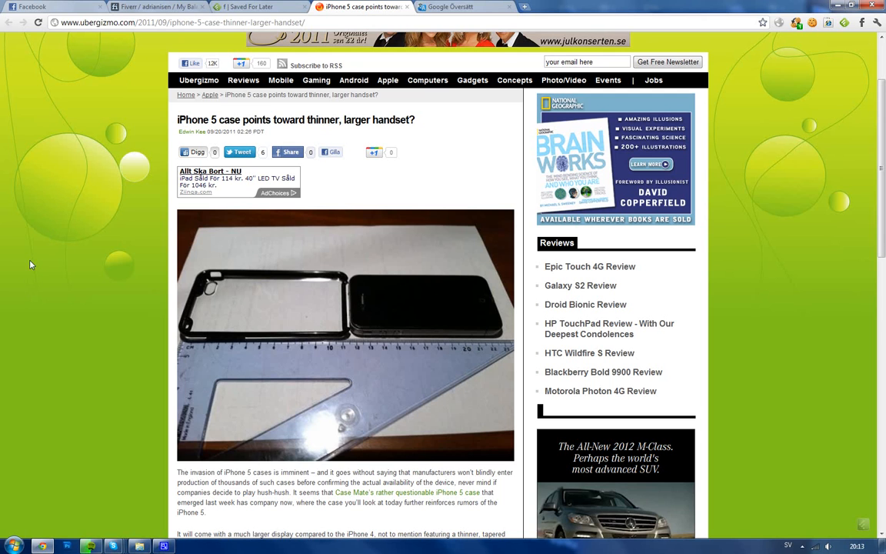
mouse_move(31, 252)
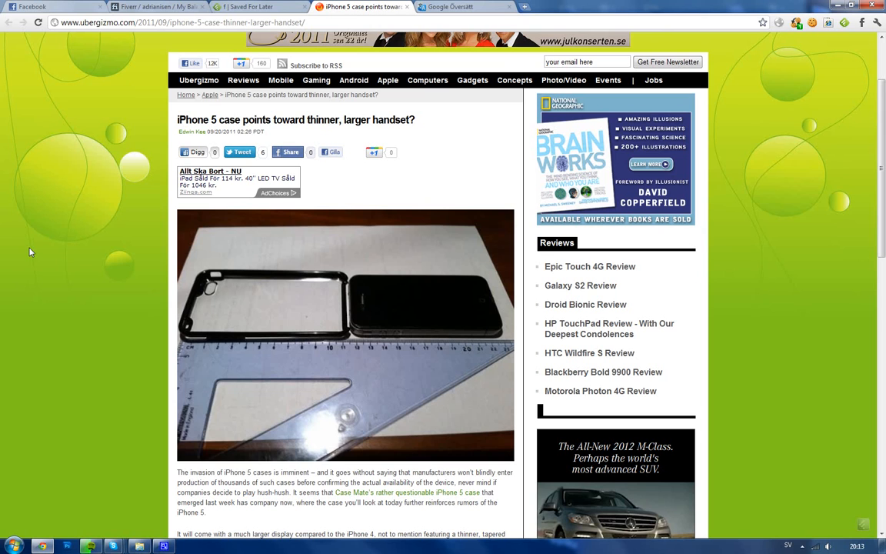
mouse_move(17, 247)
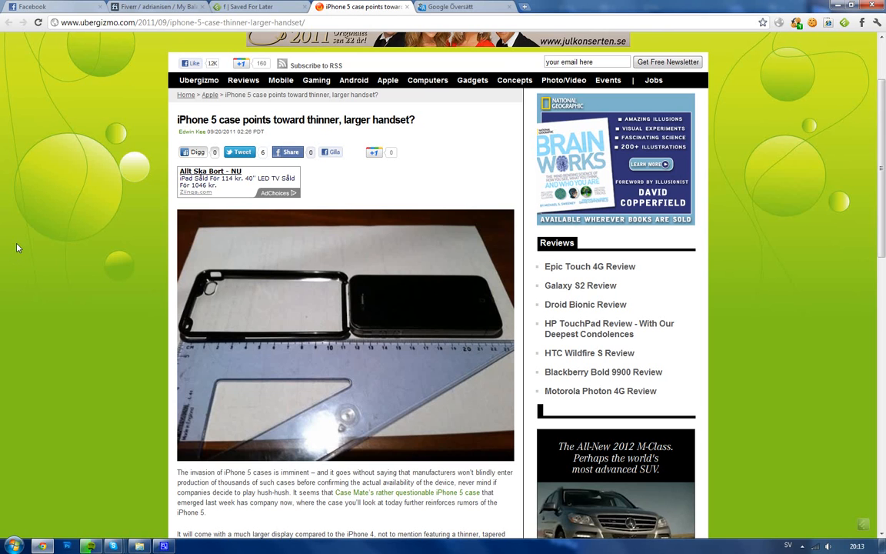
mouse_move(24, 233)
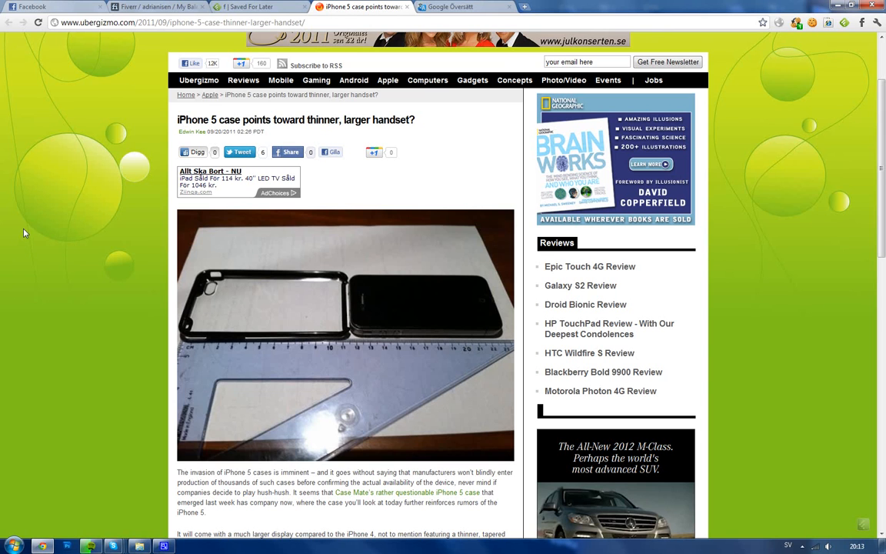
mouse_move(23, 233)
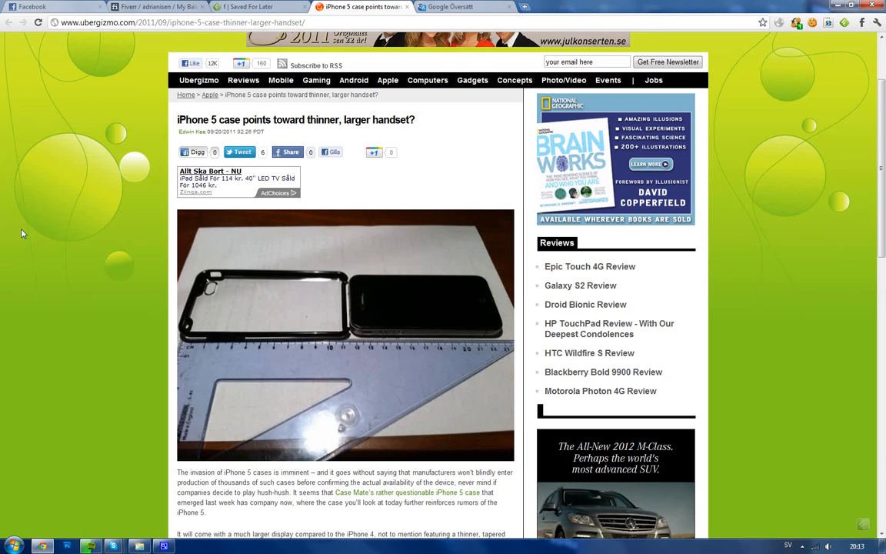
mouse_move(6, 306)
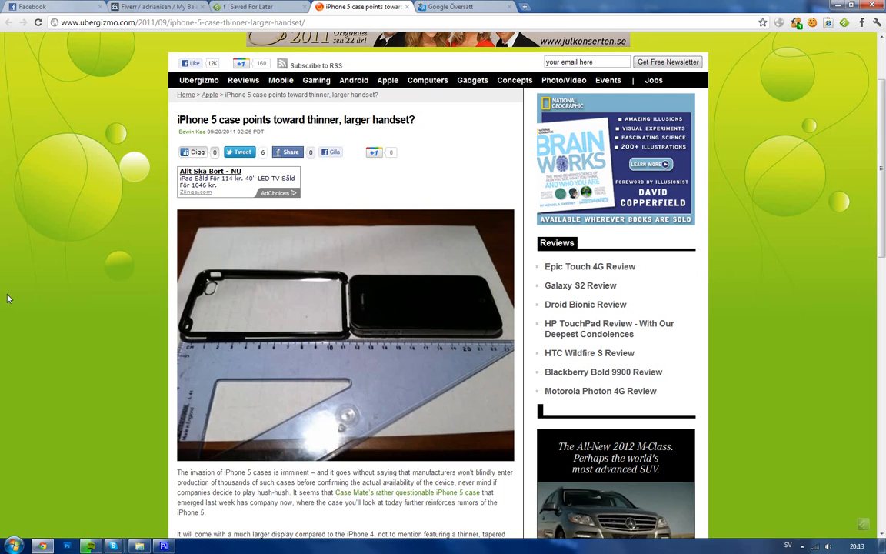
mouse_move(12, 295)
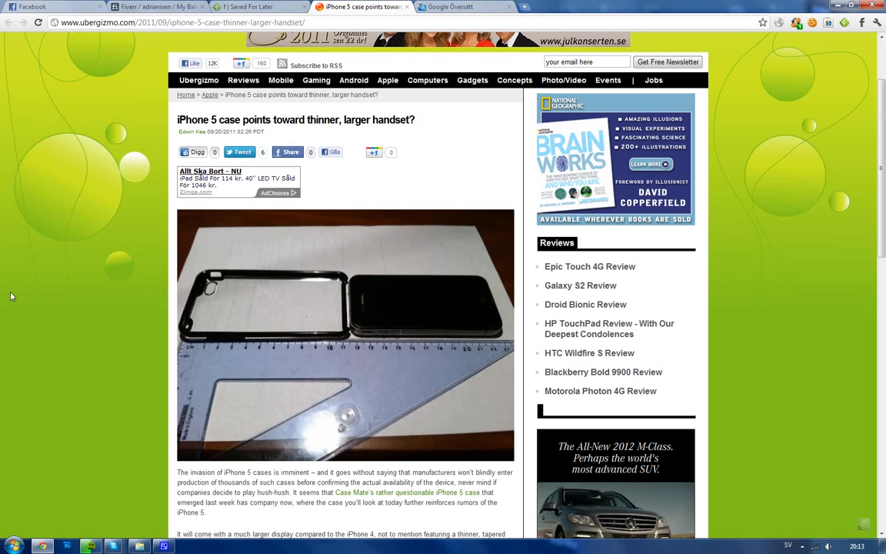
mouse_move(14, 295)
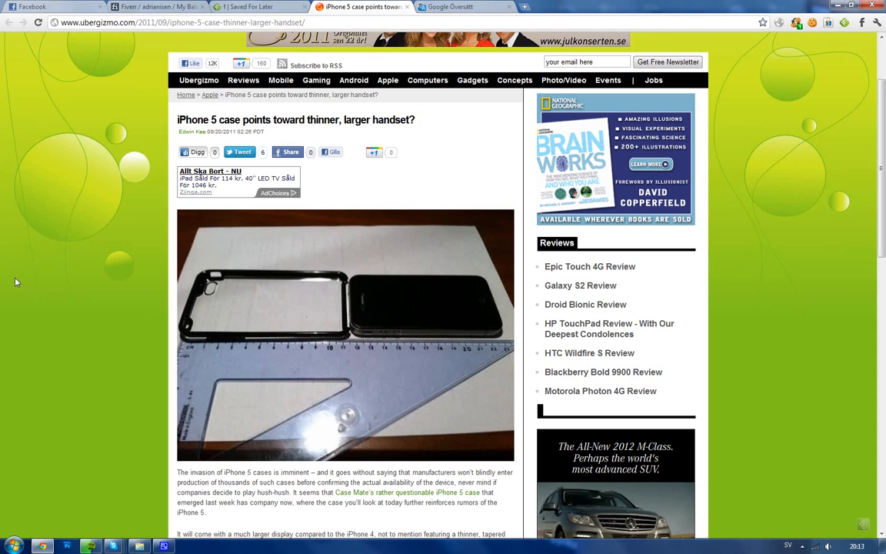
scroll(down, 3)
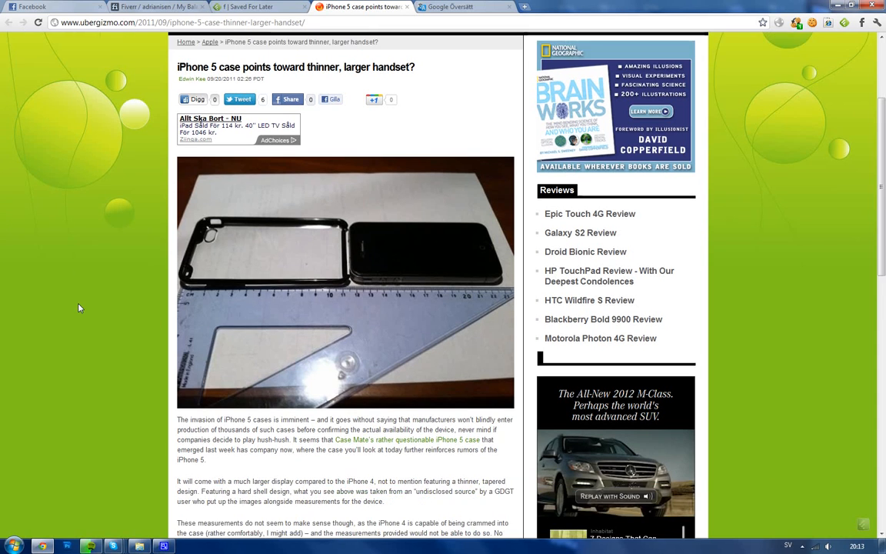
scroll(down, 3)
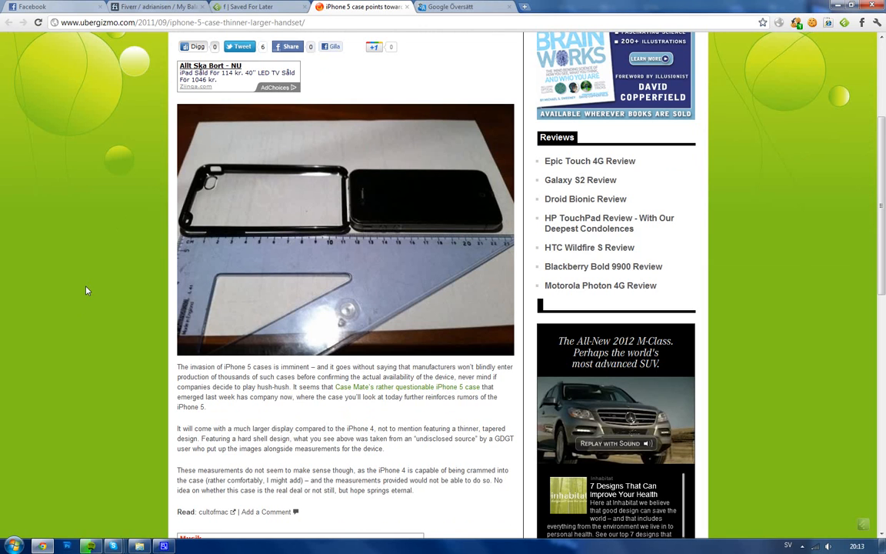
mouse_move(88, 279)
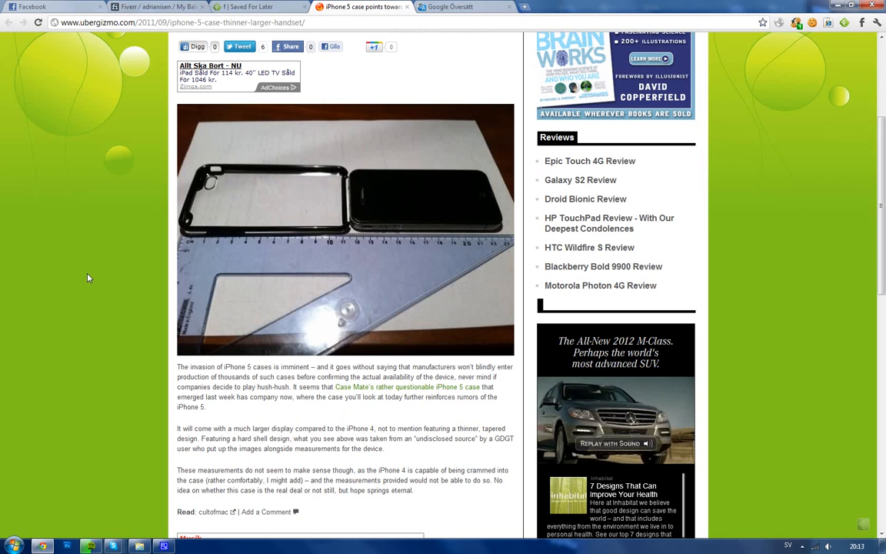